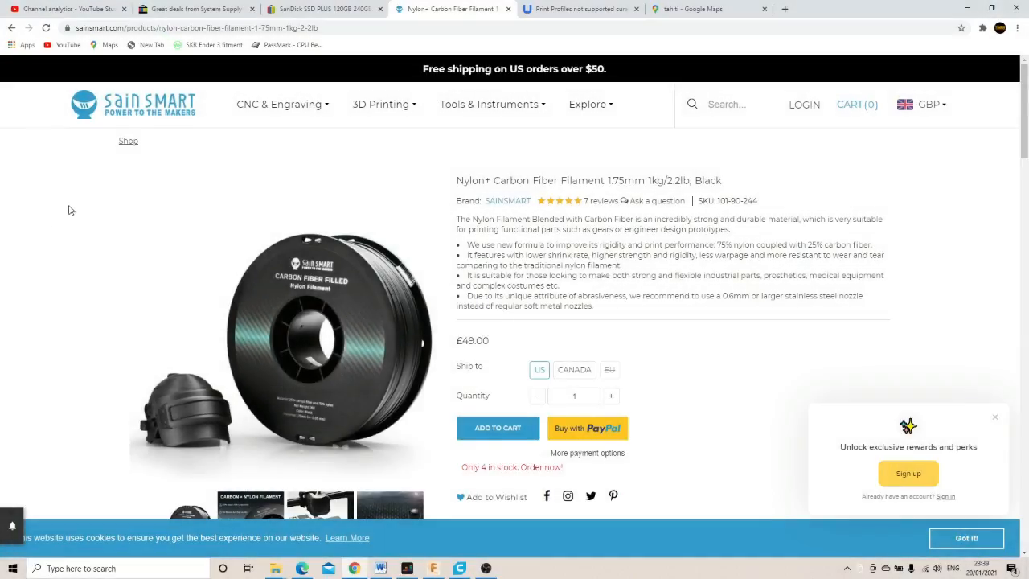
{"action": "scroll", "scroll_direction": "down", "scroll_amount": 3}
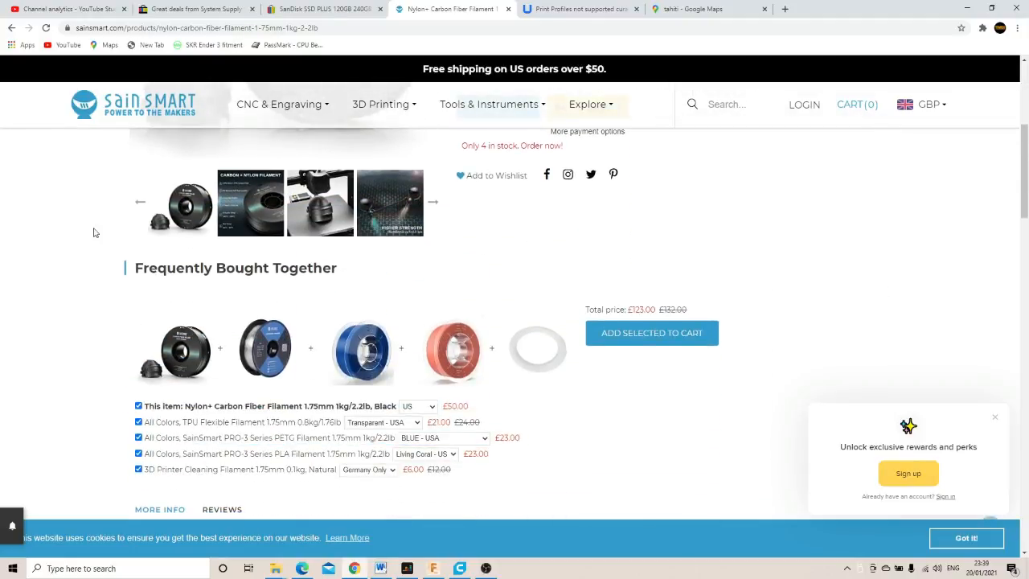
{"action": "scroll", "scroll_direction": "down", "scroll_amount": 3}
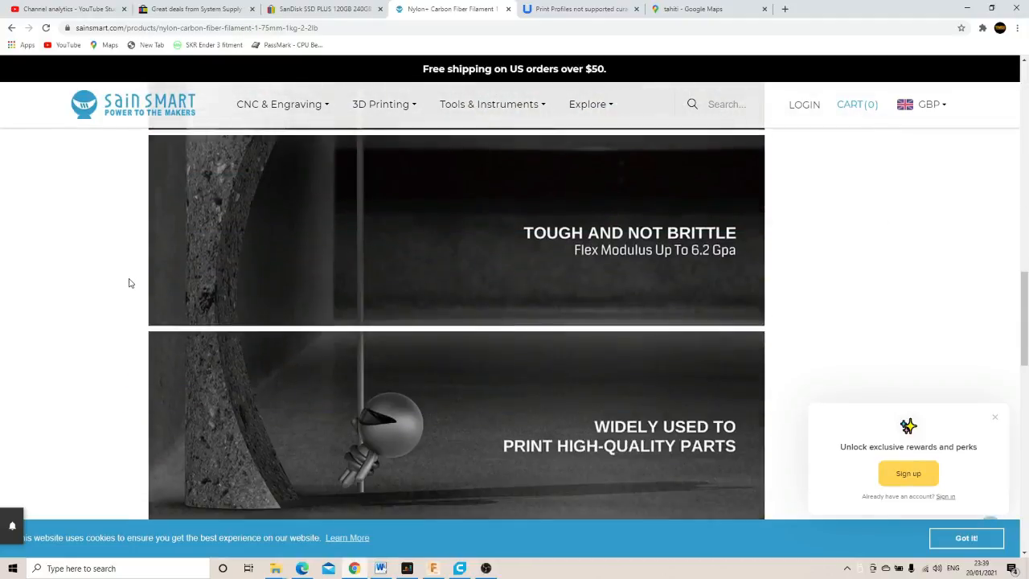
{"action": "scroll", "scroll_direction": "down", "scroll_amount": 3}
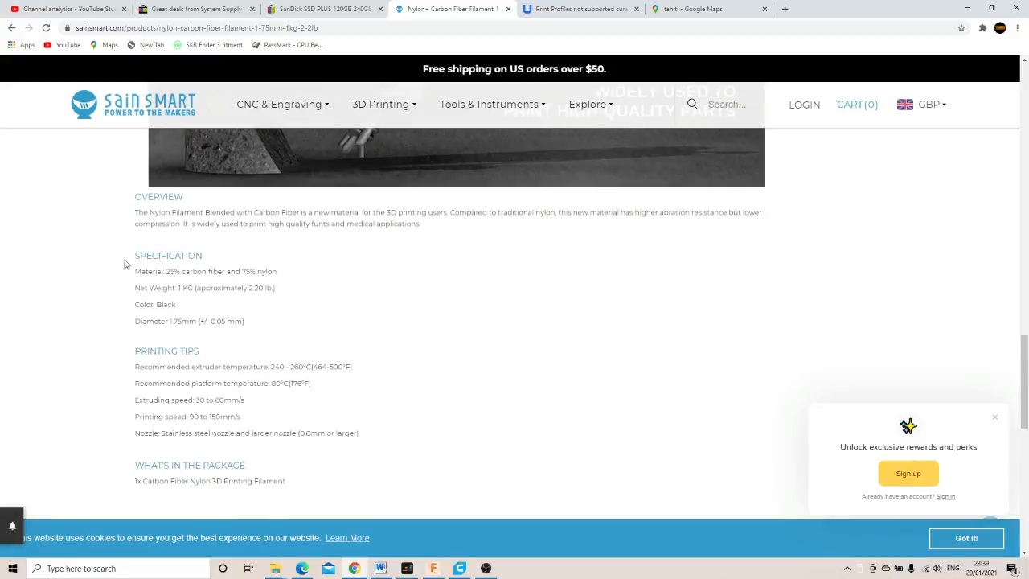
{"action": "mouse_move", "coordinate": [252, 405]}
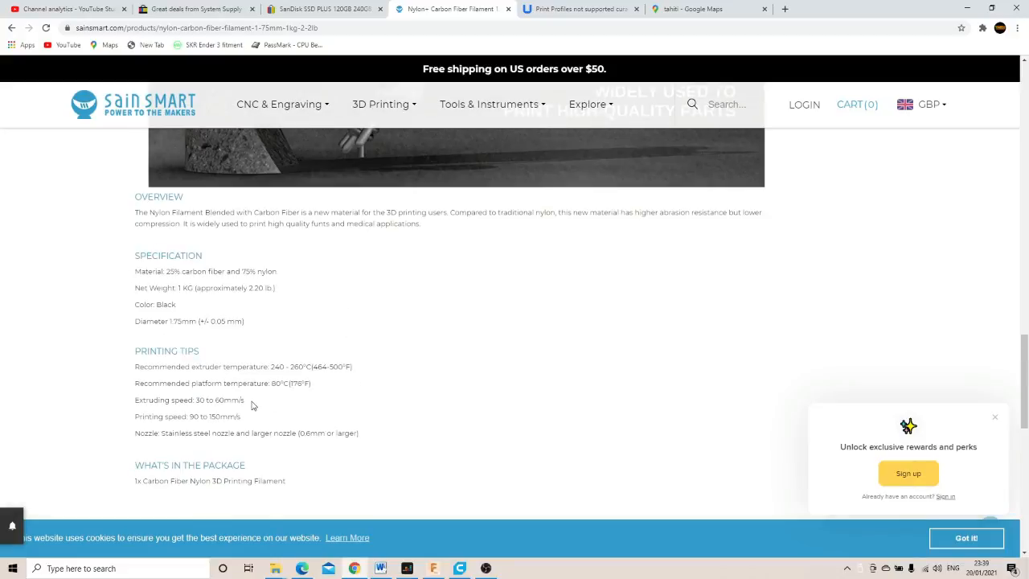
{"action": "mouse_move", "coordinate": [348, 407]}
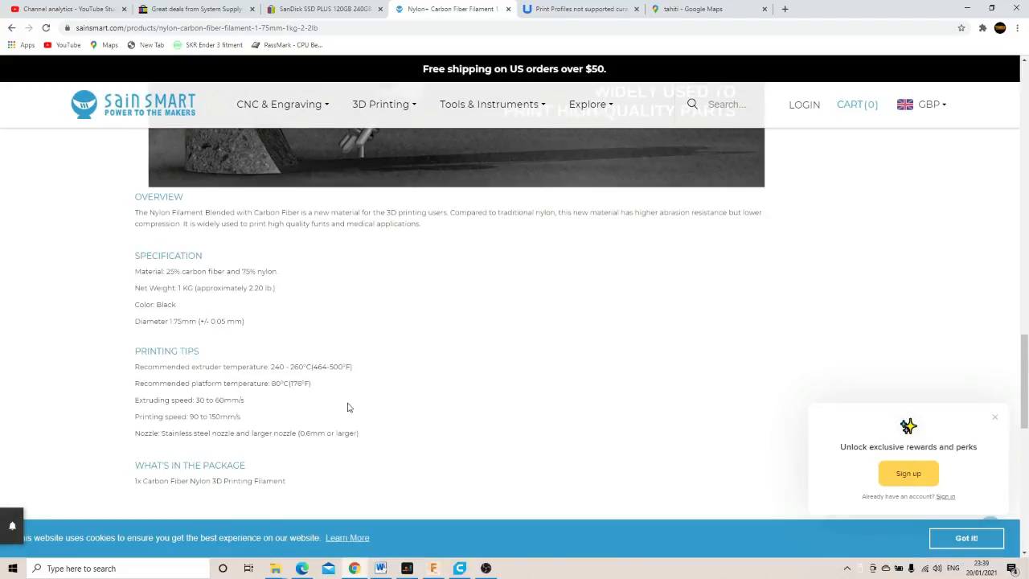